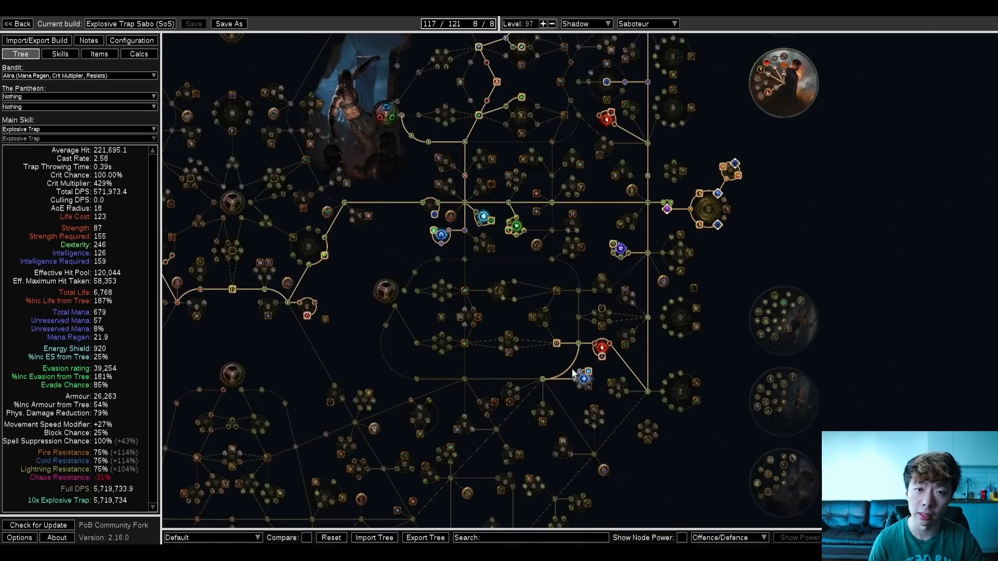
{"action": "mouse_move", "coordinate": [598, 369]}
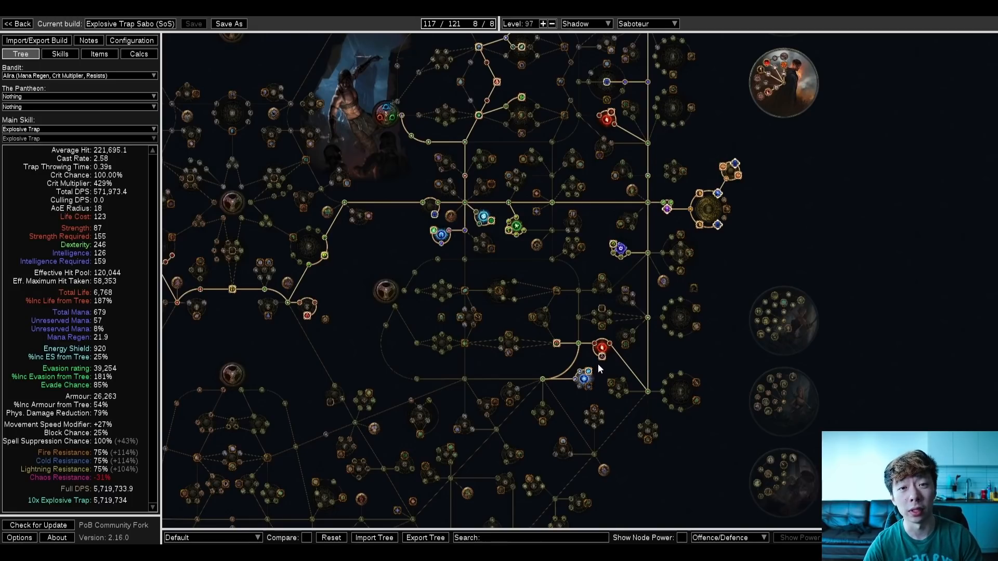
{"action": "mouse_move", "coordinate": [597, 370]}
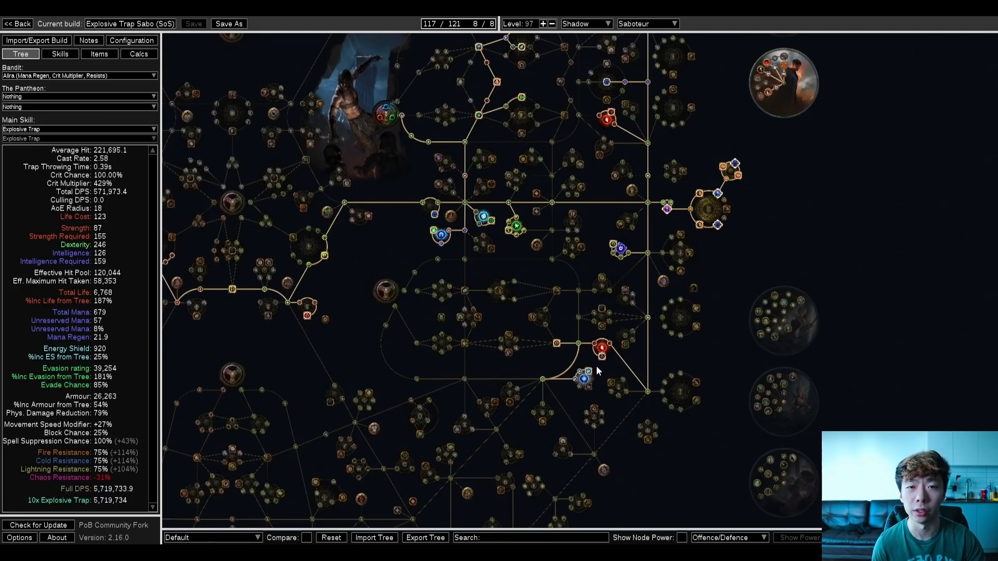
{"action": "mouse_move", "coordinate": [585, 380]}
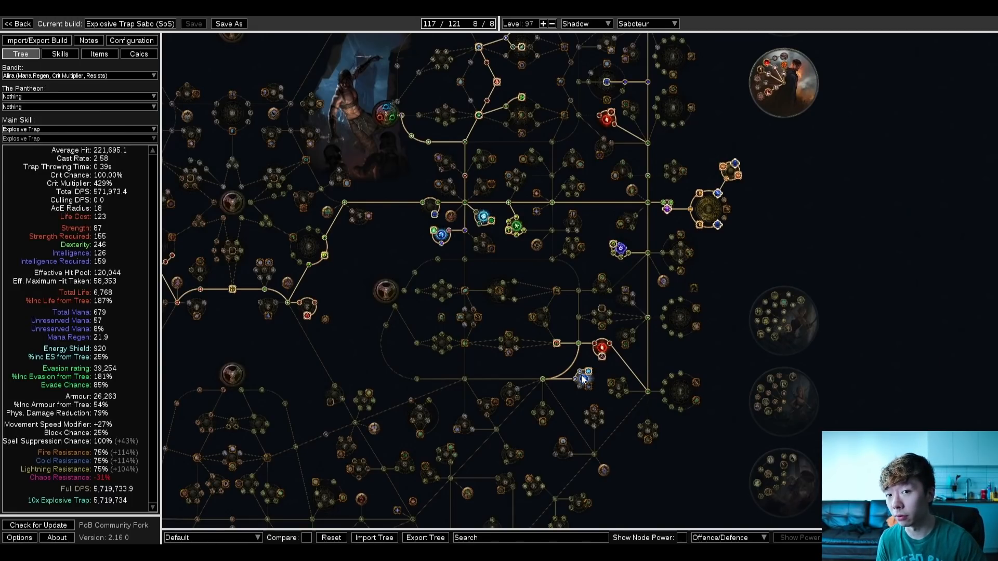
{"action": "mouse_move", "coordinate": [435, 327]}
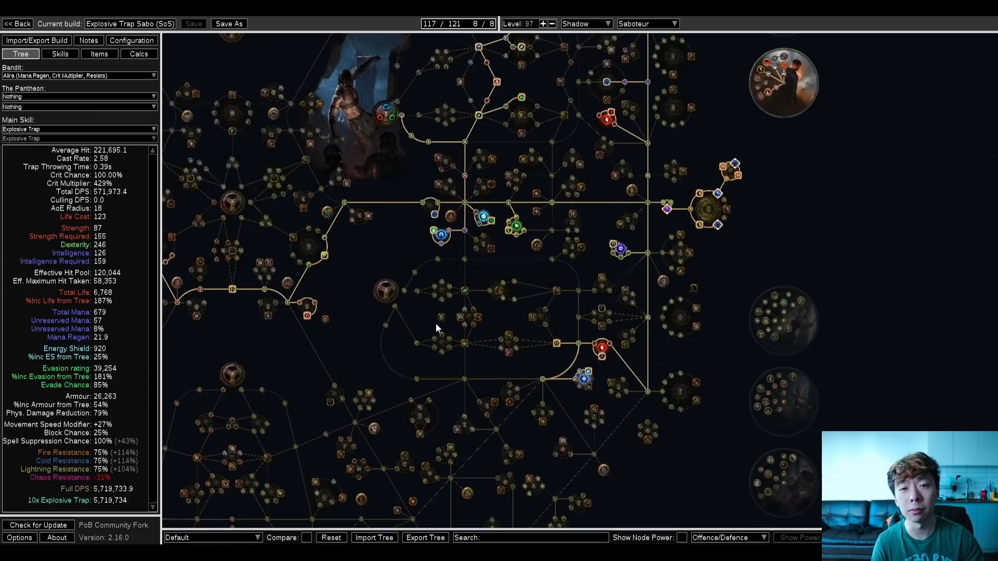
{"action": "mouse_move", "coordinate": [438, 312]}
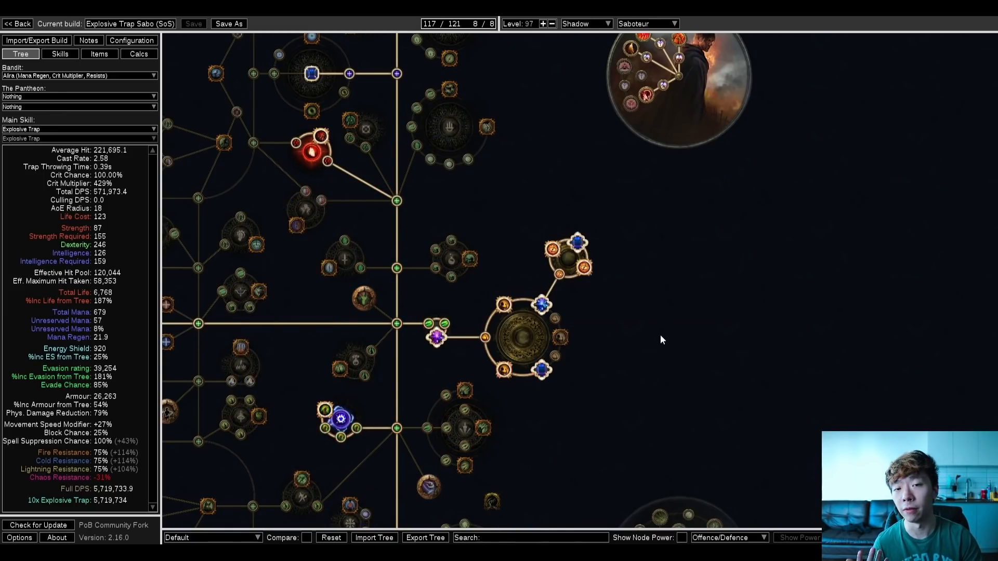
{"action": "mouse_move", "coordinate": [579, 275]}
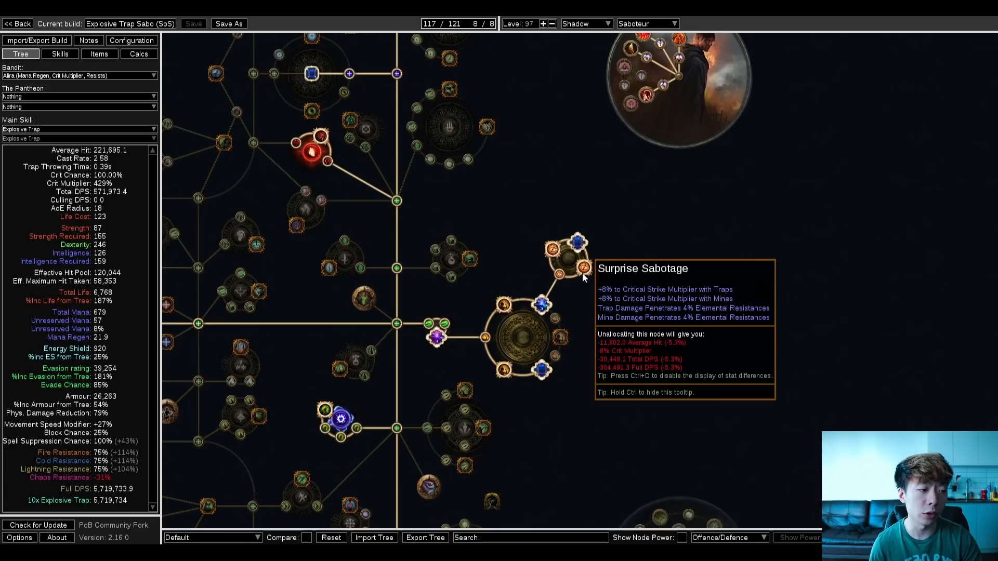
{"action": "mouse_move", "coordinate": [576, 270]}
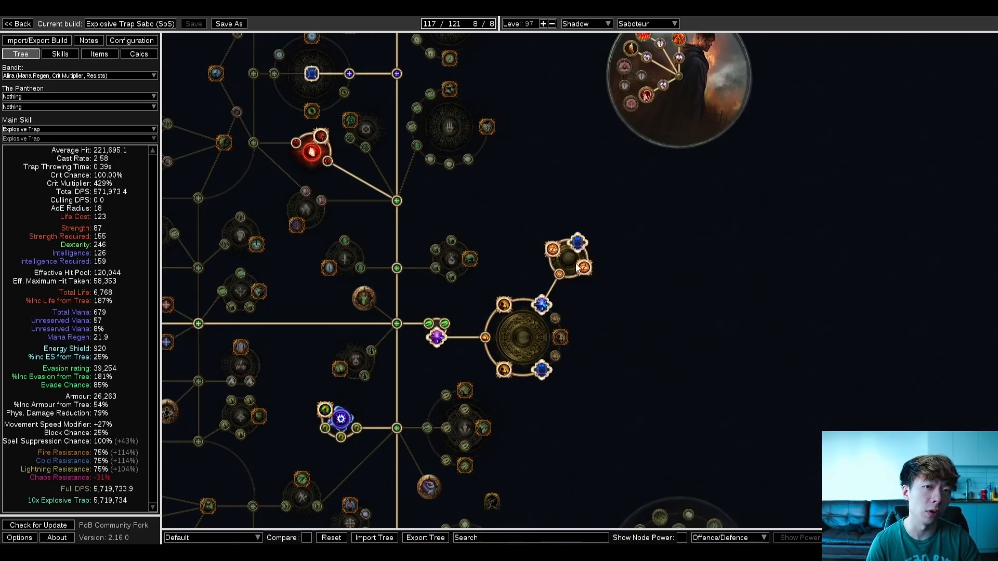
{"action": "mouse_move", "coordinate": [621, 281]}
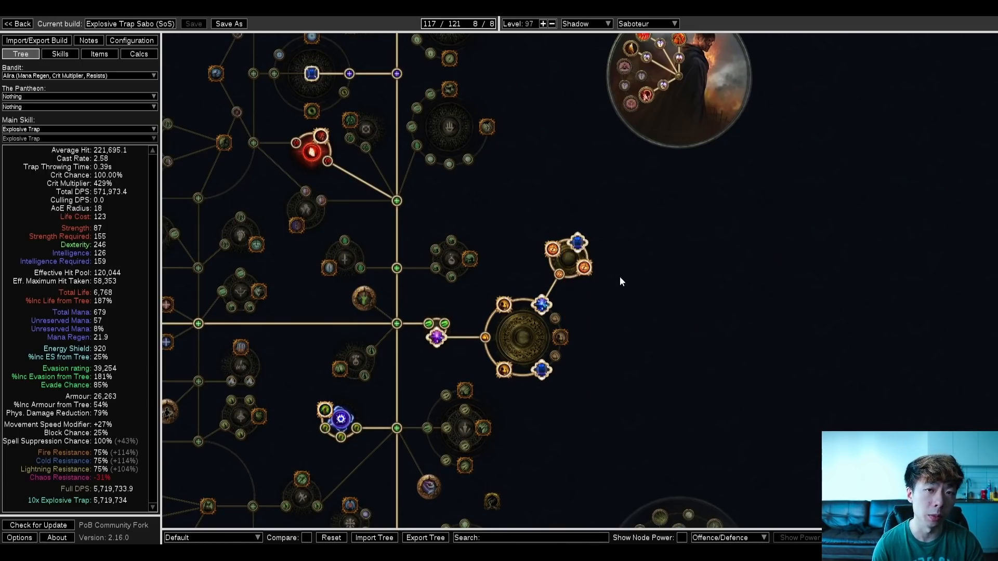
{"action": "mouse_move", "coordinate": [610, 284]}
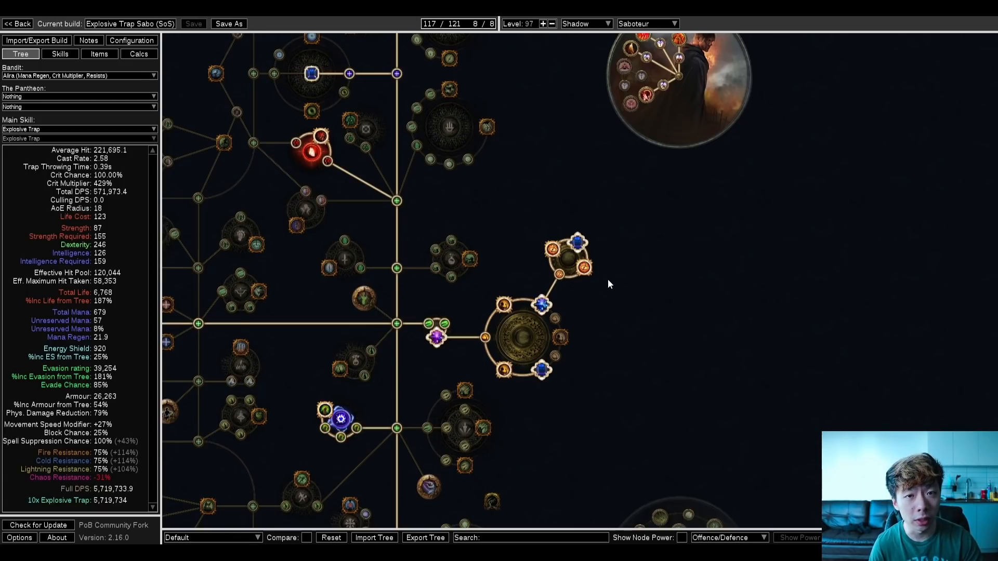
{"action": "mouse_move", "coordinate": [562, 179]}
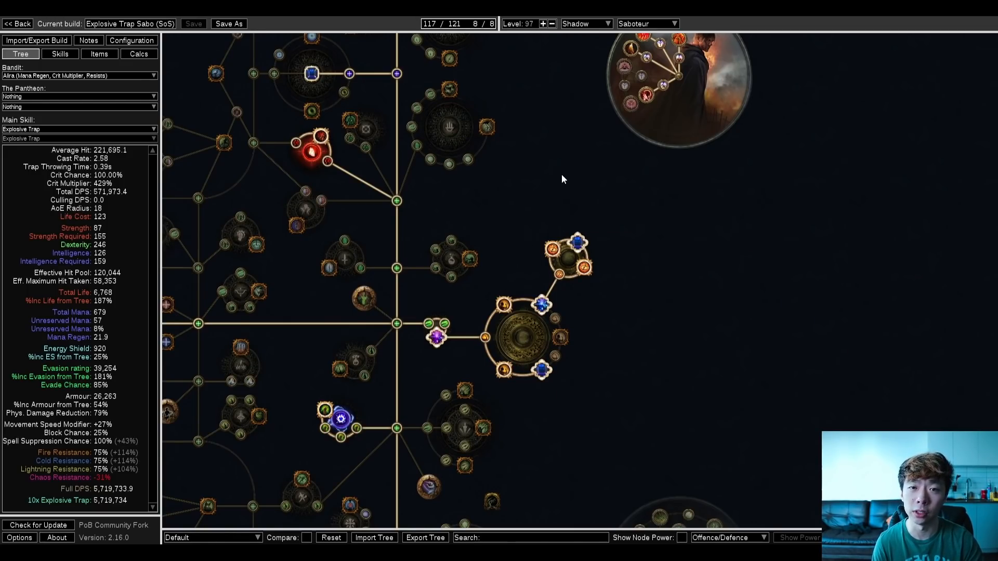
Add Cluster Traps to the Explosive Trap group in place of Swift Assembly, then view the Determination, Grace aura group
{"action": "left_click", "coordinate": [60, 53]}
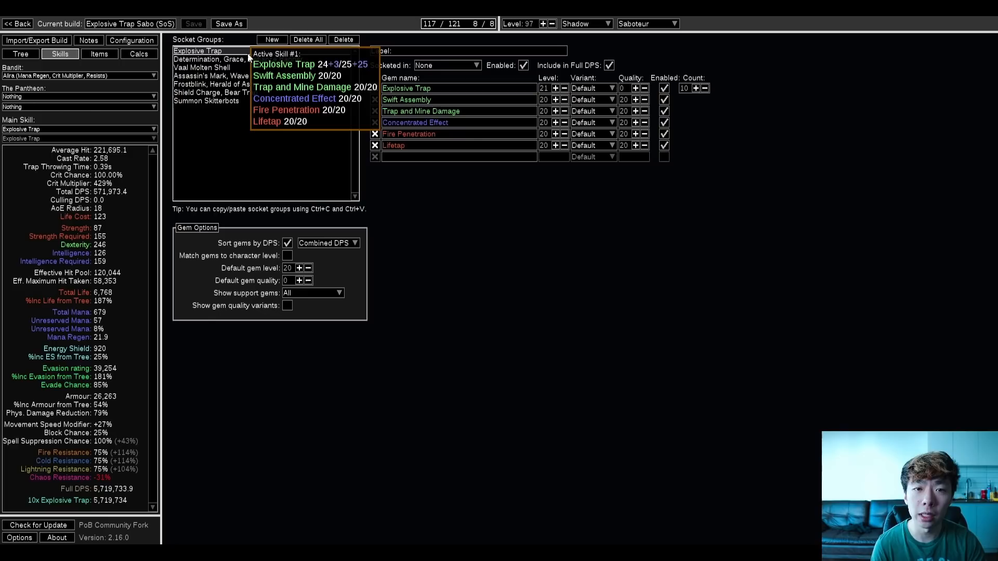
{"action": "mouse_move", "coordinate": [464, 106]}
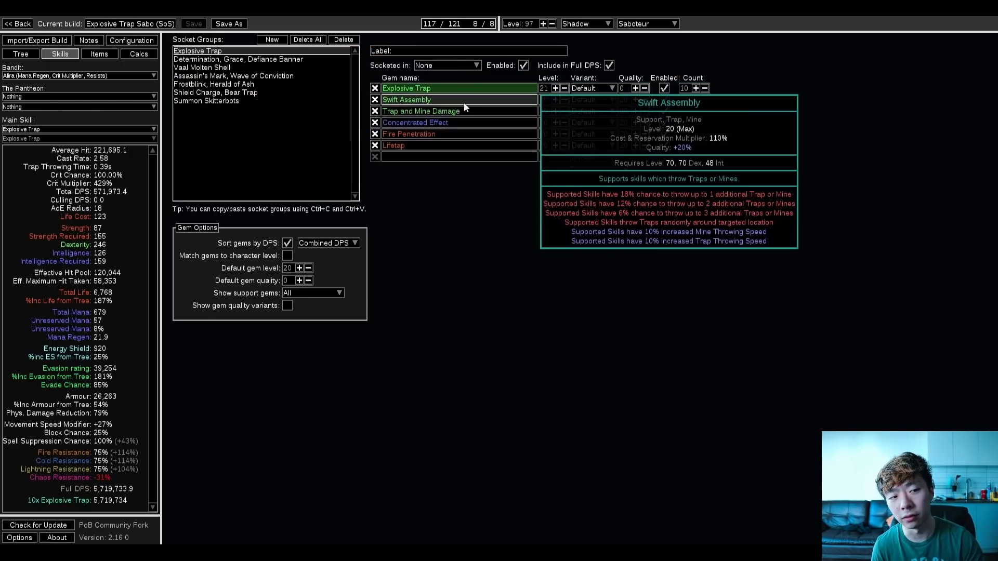
{"action": "type", "text": "Cluster Traps"}
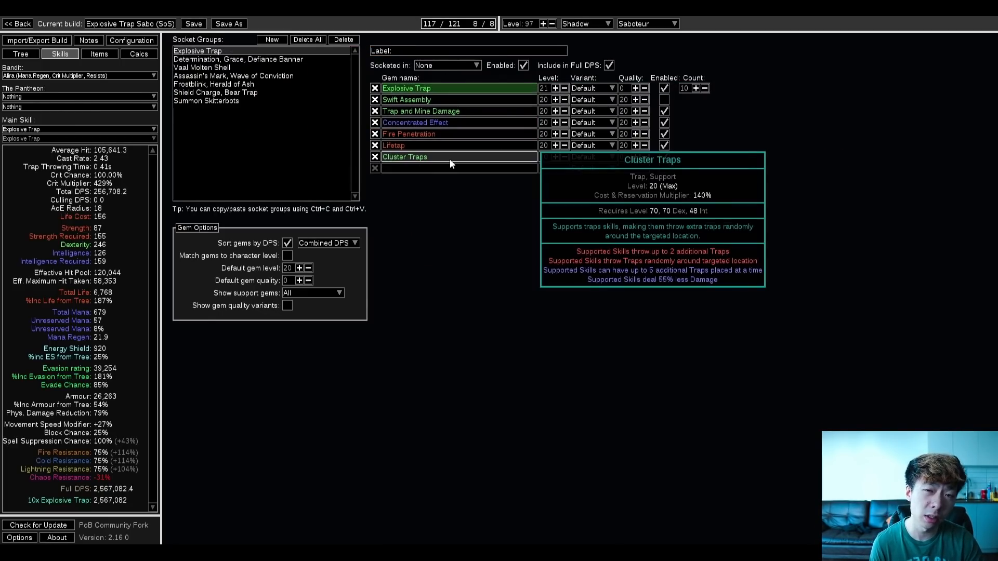
{"action": "mouse_move", "coordinate": [415, 123]}
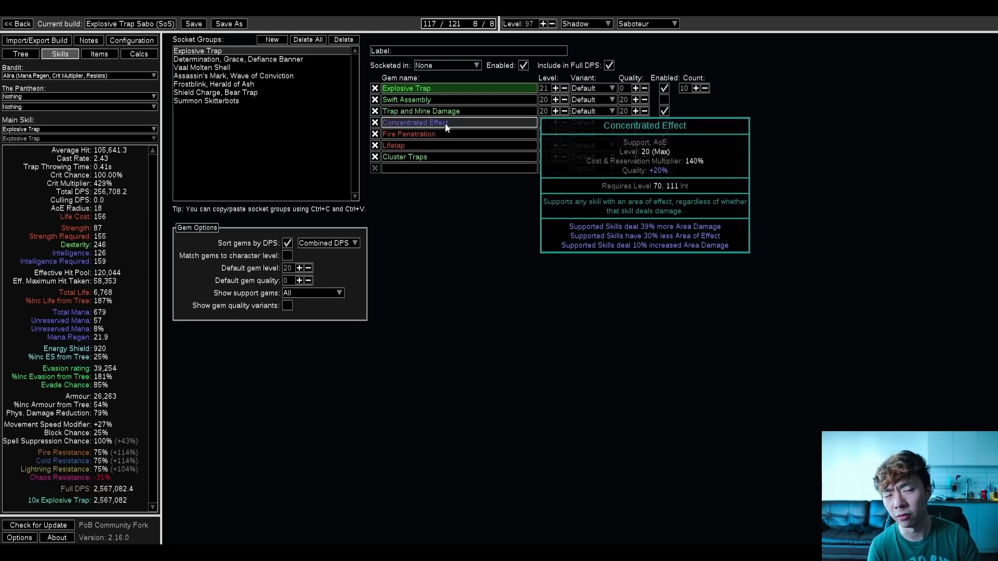
{"action": "mouse_move", "coordinate": [404, 156]}
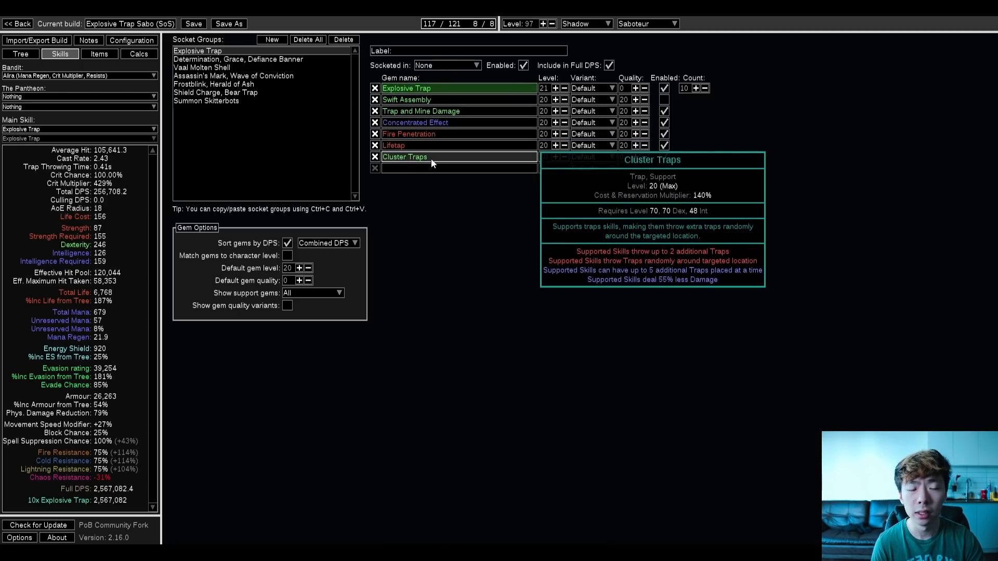
{"action": "left_click", "coordinate": [237, 58]}
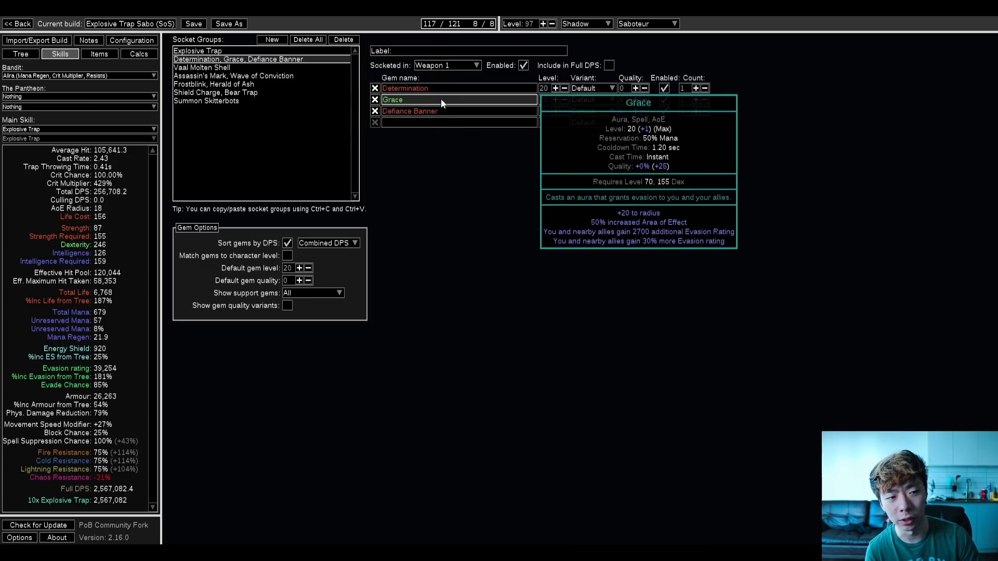
Review the Vaal Molten Shell group, then the helmet's Assassin's Mark and Wave of Conviction group
{"action": "left_click", "coordinate": [201, 67]}
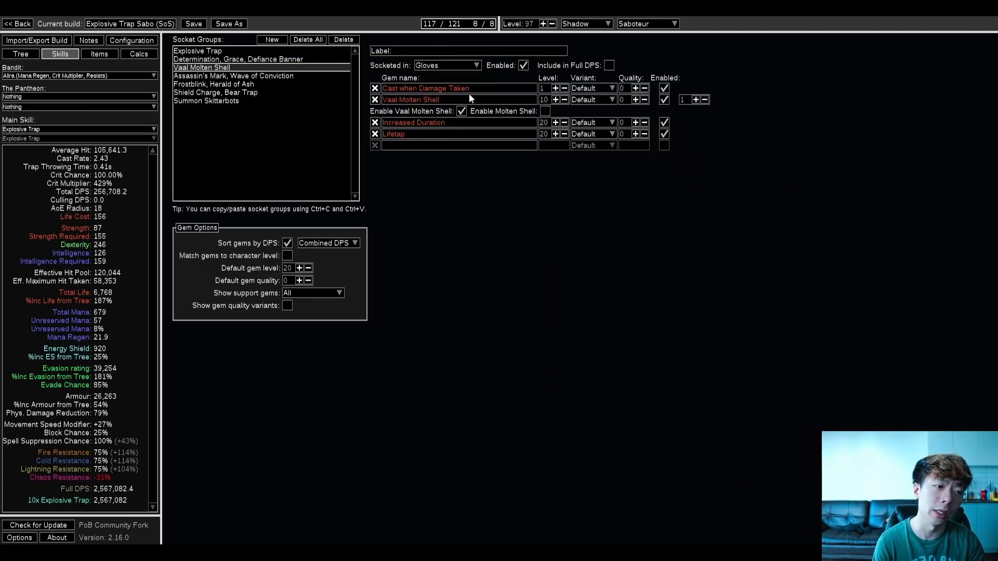
{"action": "mouse_move", "coordinate": [446, 140]}
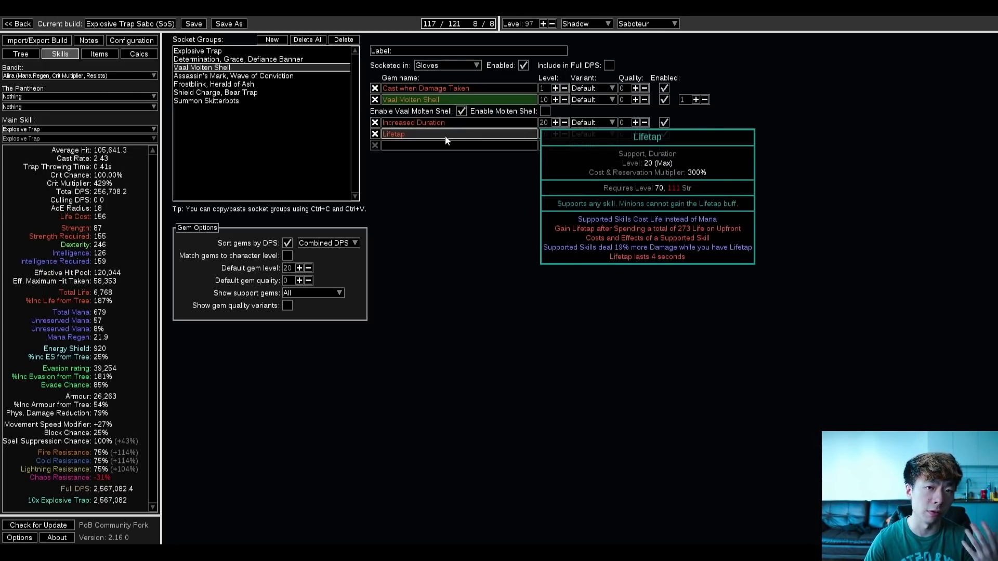
{"action": "left_click", "coordinate": [234, 75]}
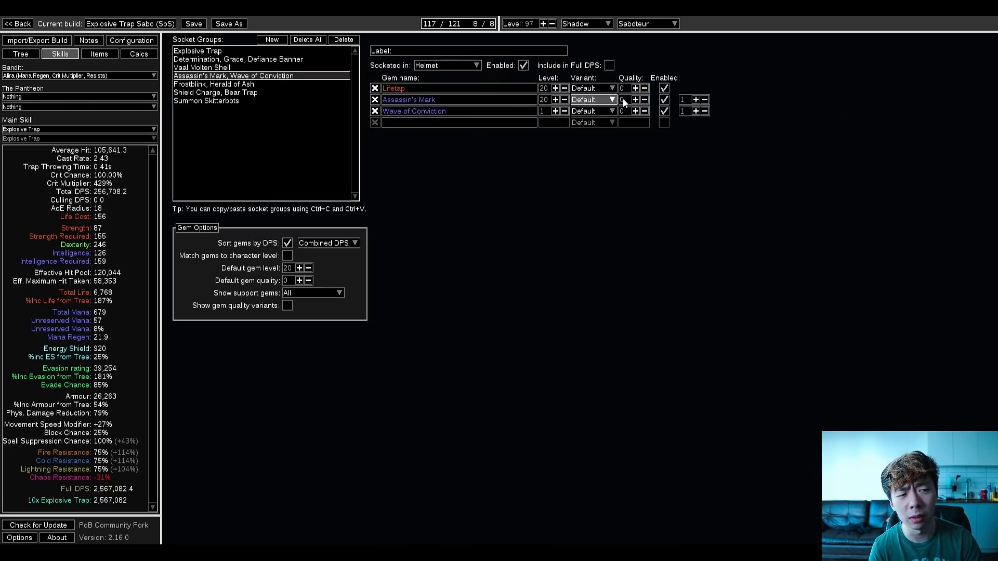
Toggle Herald of Ash off and back on in the Frostblink group to check its damage contribution
{"action": "left_click", "coordinate": [664, 111]}
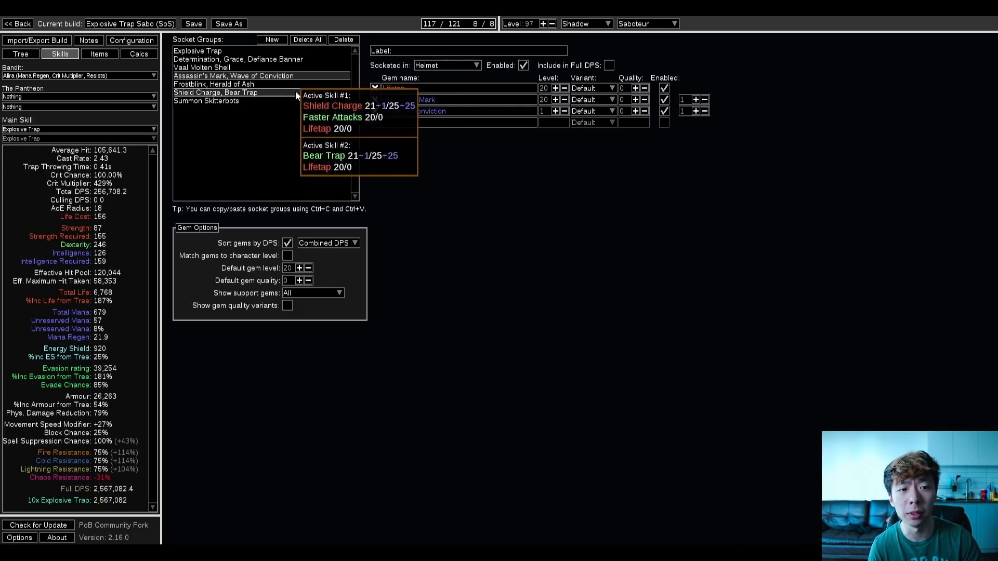
{"action": "left_click", "coordinate": [214, 83]}
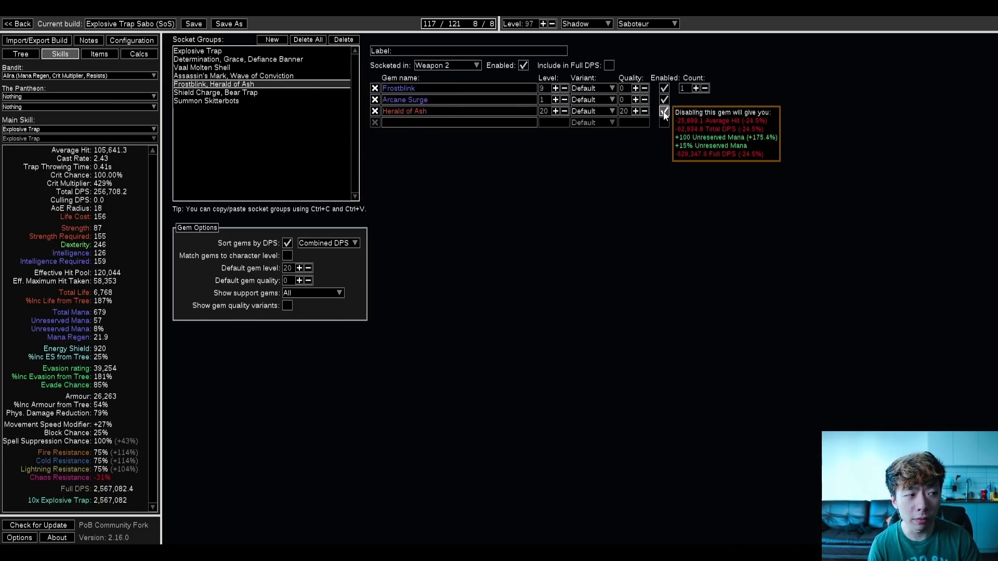
{"action": "left_click", "coordinate": [664, 111]}
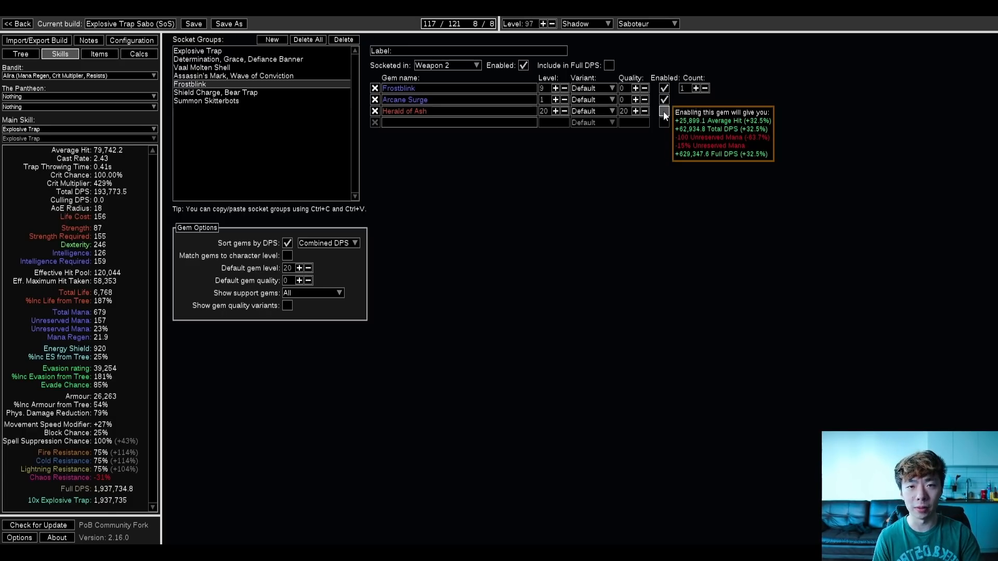
{"action": "left_click", "coordinate": [665, 112]}
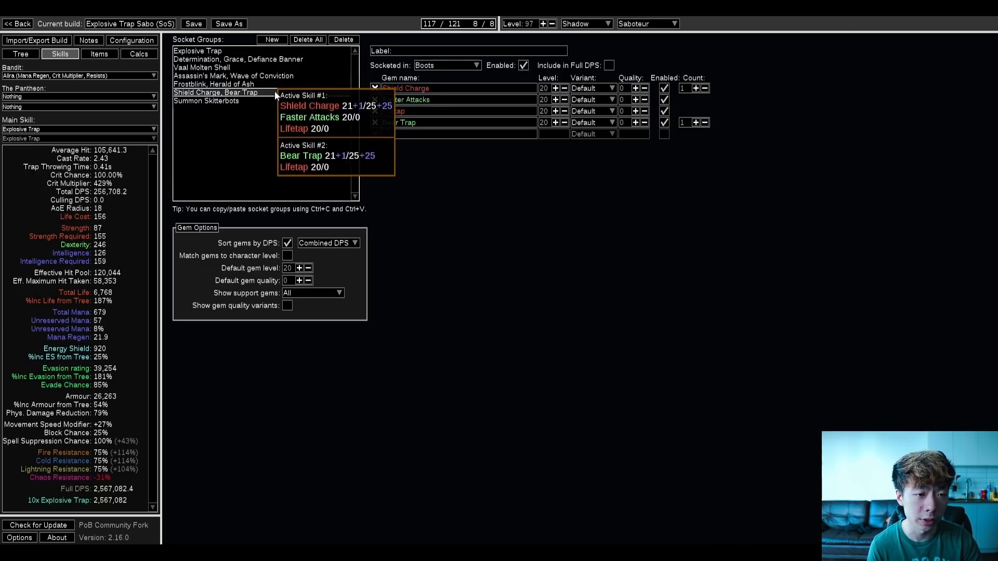
View the Grace and Summon Skitterbots group, glance at the Saboteur ascendancy on the tree, and return to Skills
{"action": "left_click", "coordinate": [217, 58]}
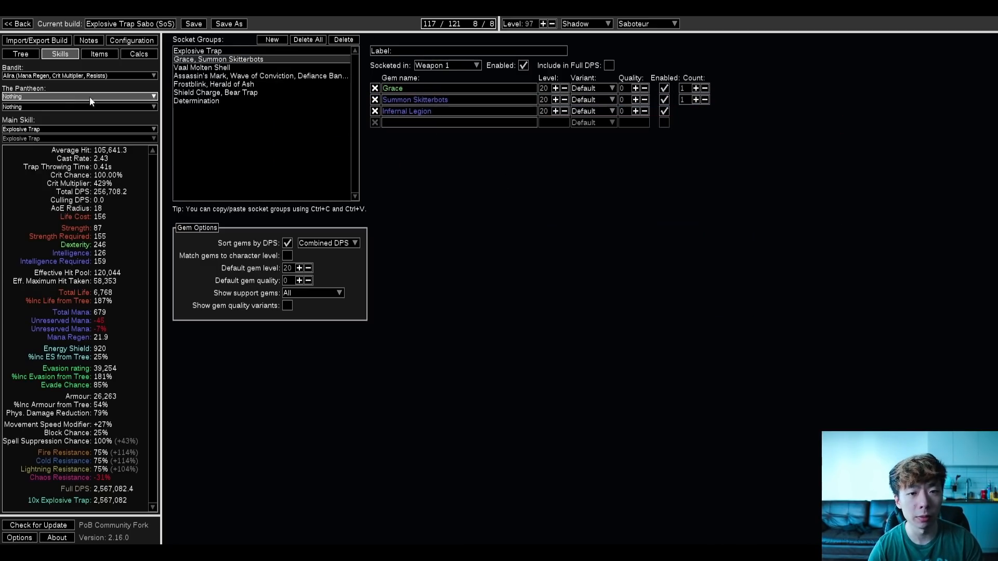
{"action": "left_click", "coordinate": [20, 53]}
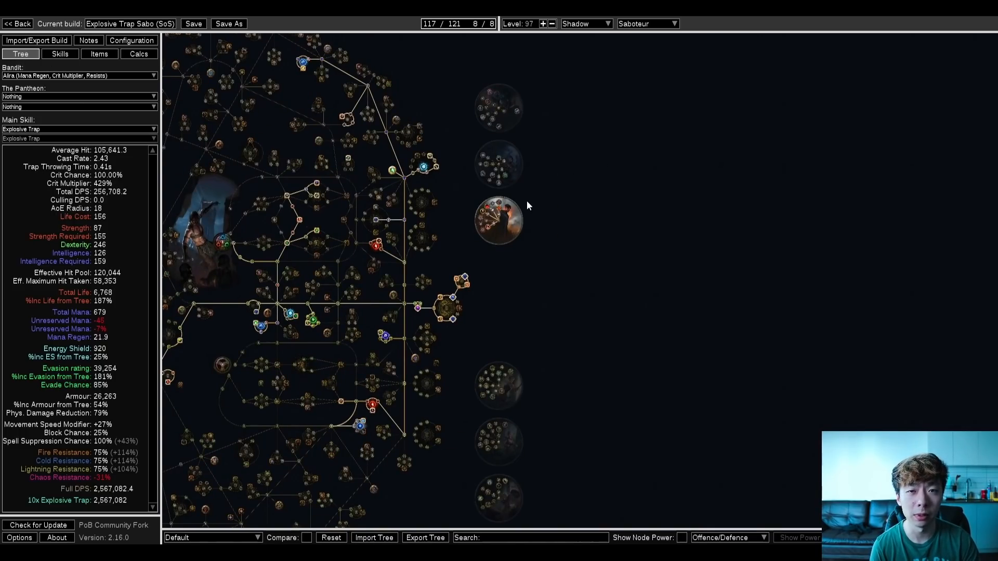
{"action": "scroll", "scroll_direction": "up", "scroll_amount": 3}
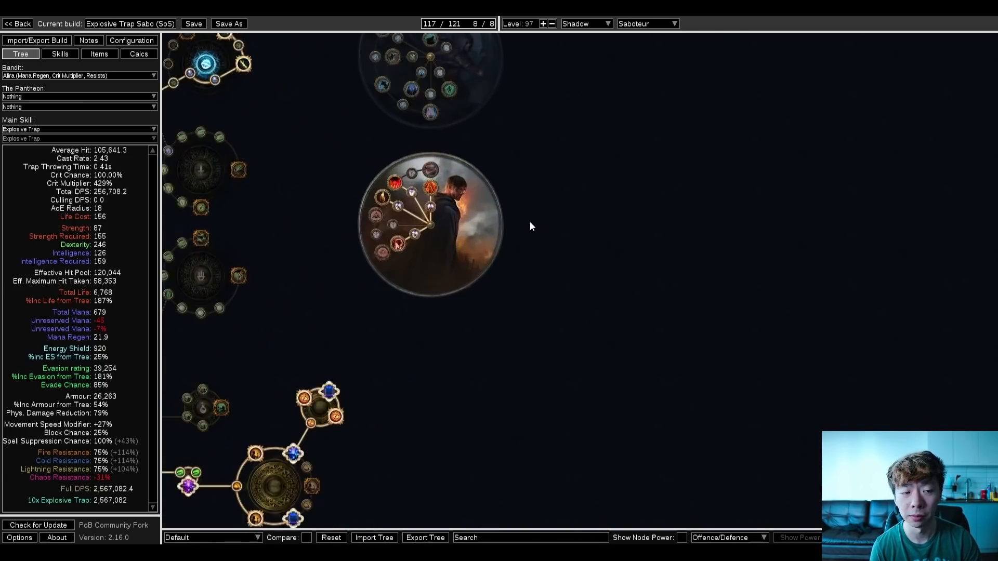
{"action": "left_click", "coordinate": [60, 53]}
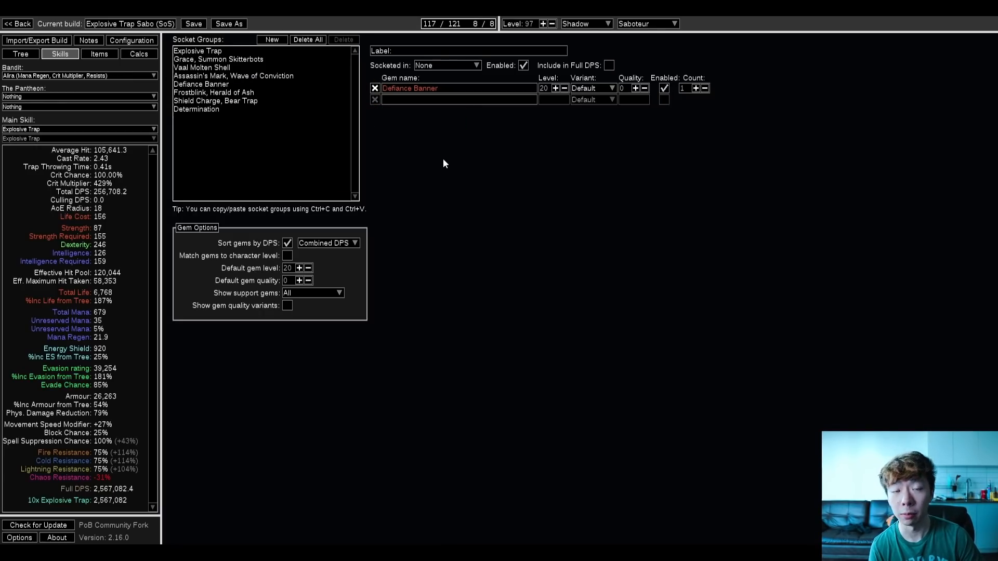
{"action": "mouse_move", "coordinate": [379, 155]}
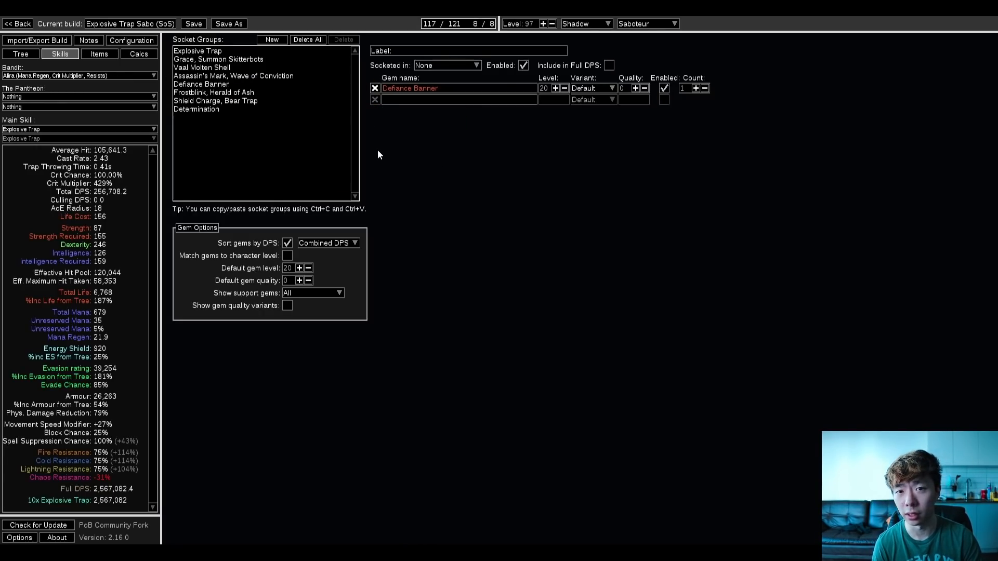
Check the Explosives Expert ascendancy node on the tree, then bring up the equipped gear and jewels
{"action": "left_click", "coordinate": [20, 53]}
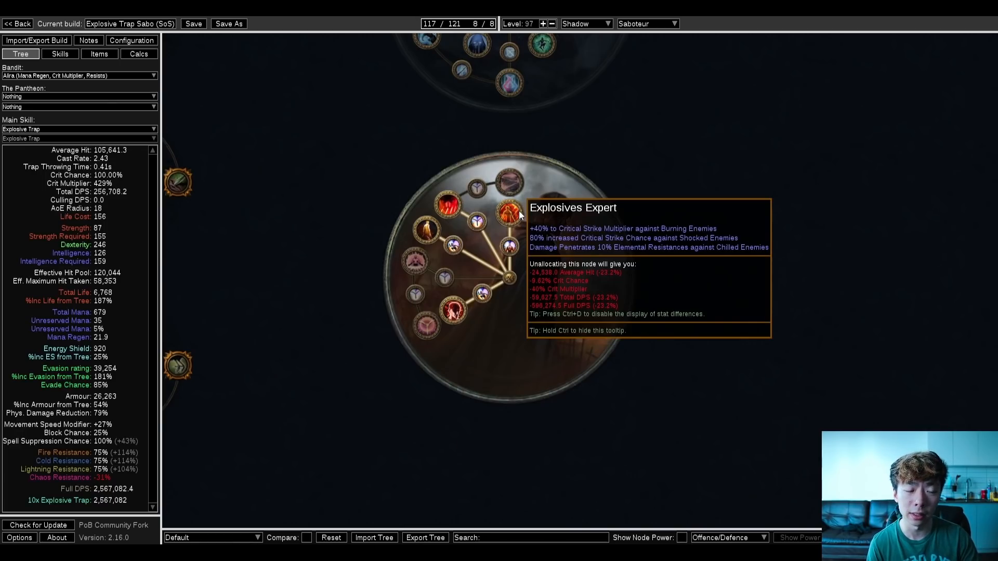
{"action": "left_click", "coordinate": [98, 53]}
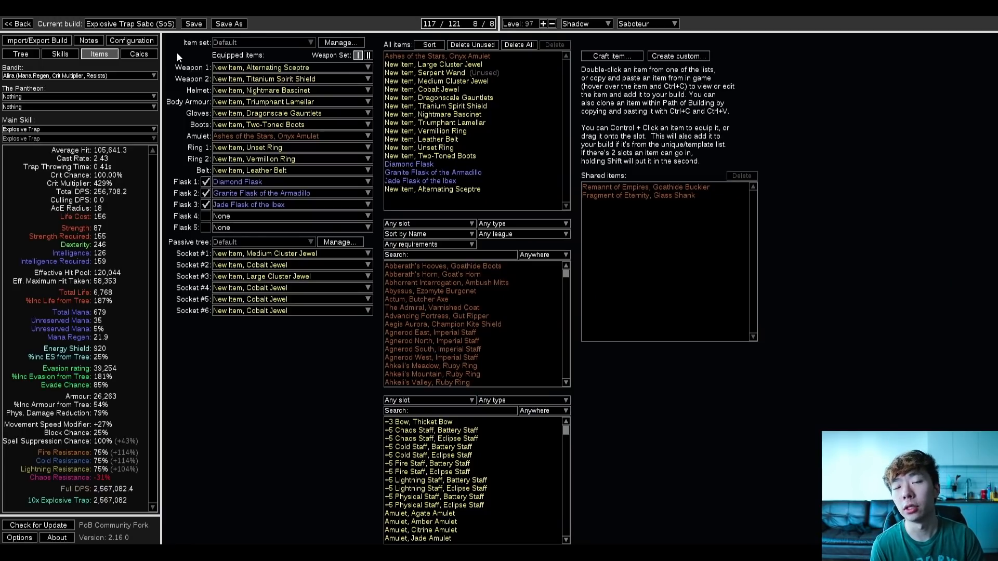
{"action": "mouse_move", "coordinate": [290, 66]}
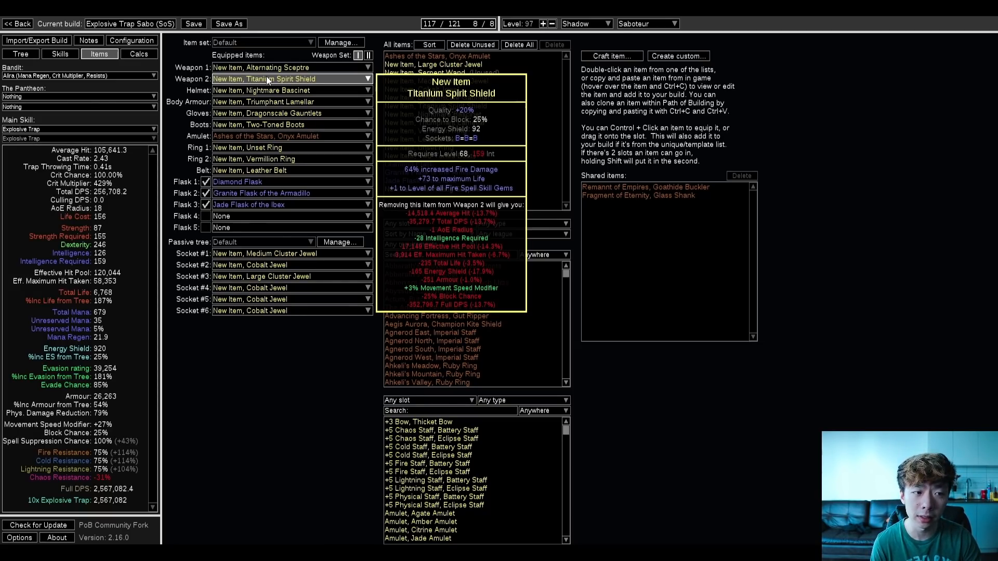
{"action": "left_click", "coordinate": [366, 78]}
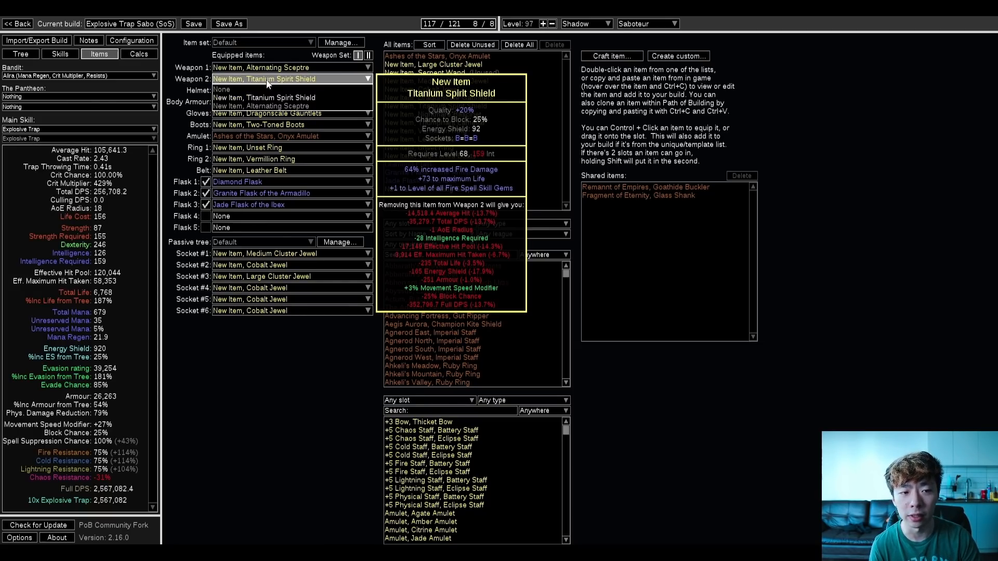
{"action": "left_click", "coordinate": [220, 90]}
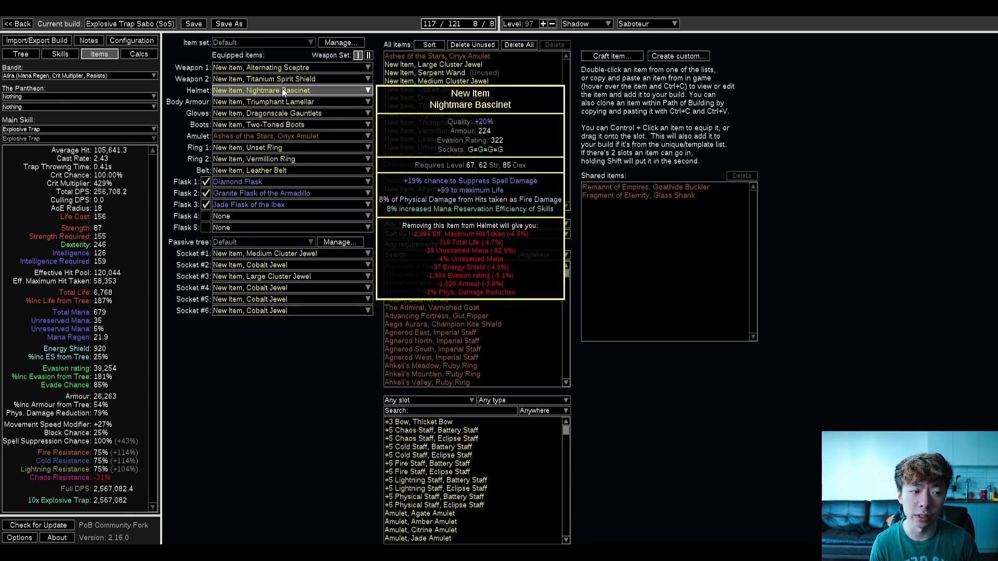
{"action": "mouse_move", "coordinate": [285, 99]}
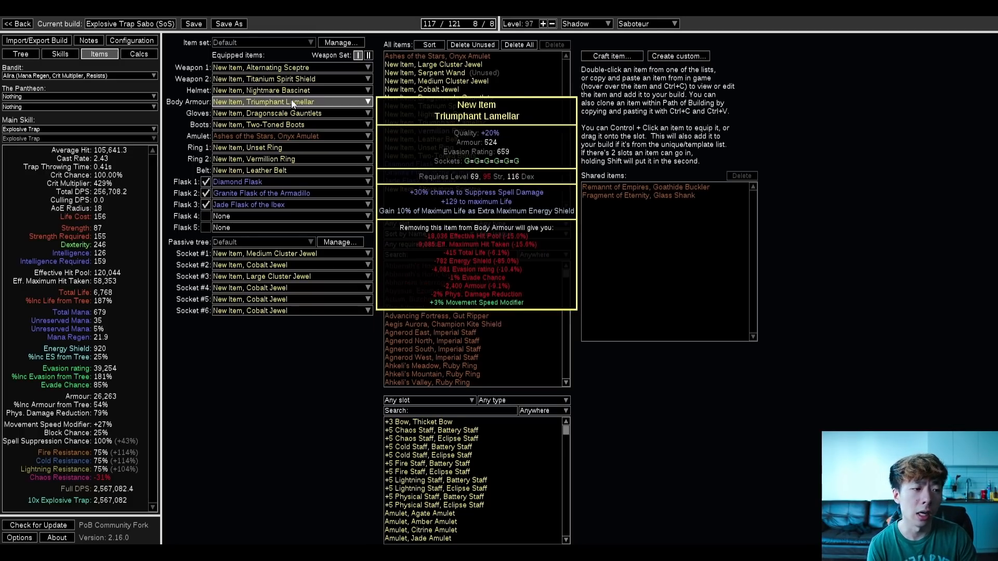
{"action": "mouse_move", "coordinate": [290, 112]}
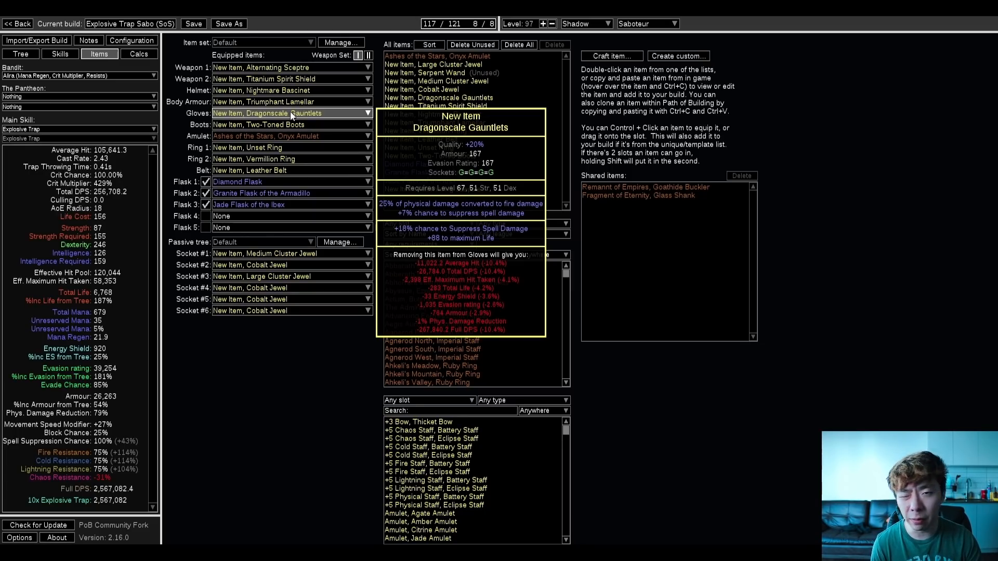
{"action": "mouse_move", "coordinate": [290, 124]}
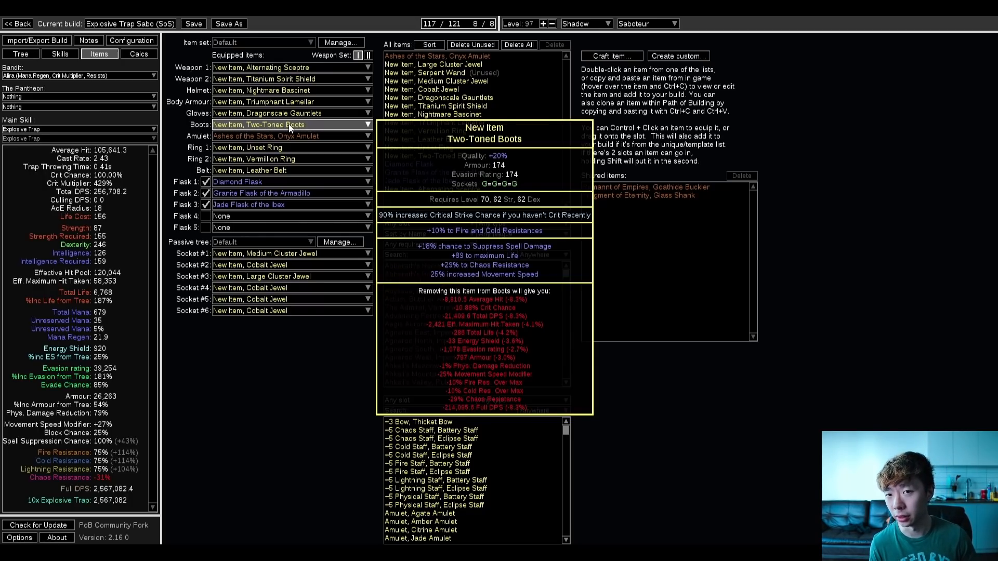
{"action": "mouse_move", "coordinate": [290, 136]}
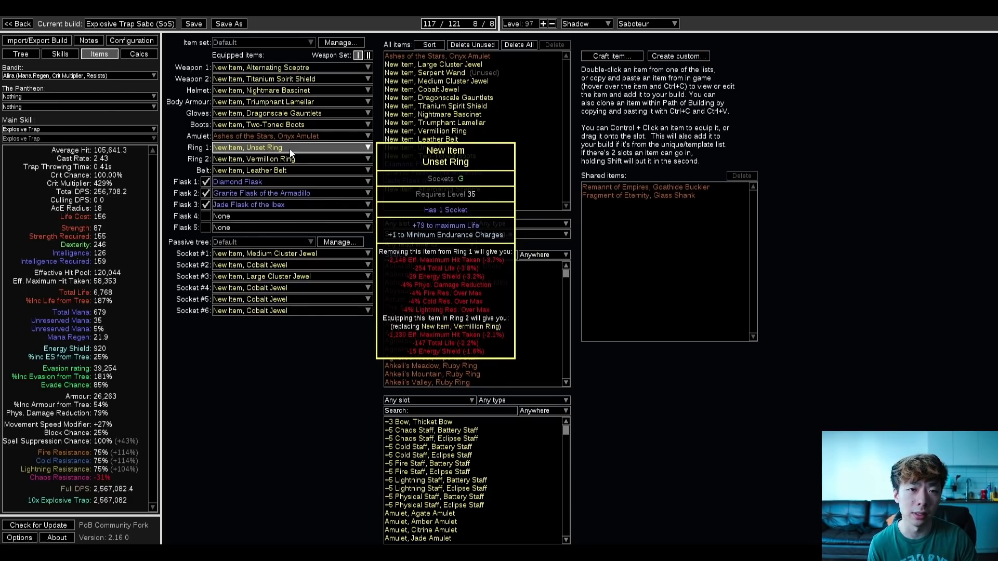
{"action": "mouse_move", "coordinate": [290, 169]}
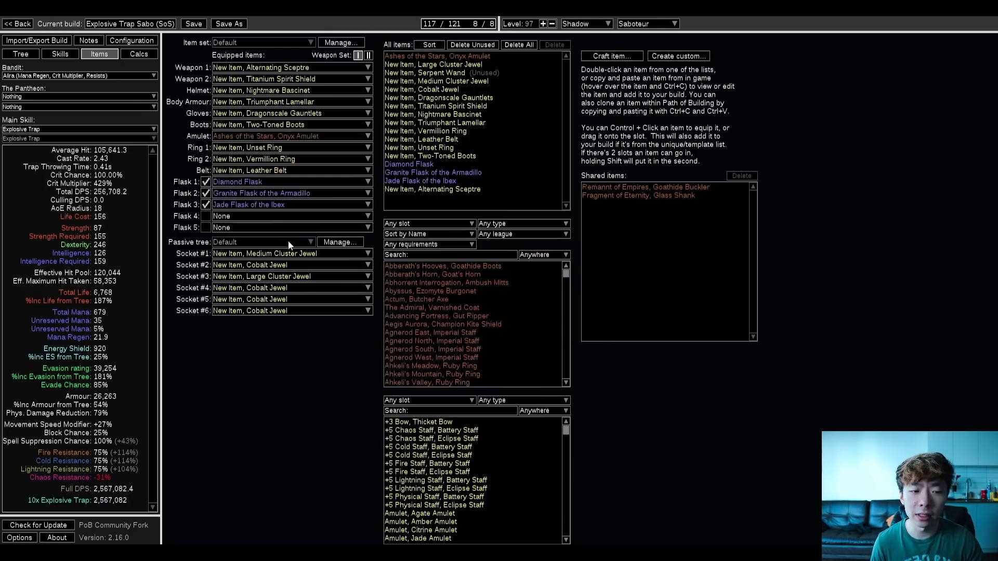
{"action": "mouse_move", "coordinate": [204, 123]}
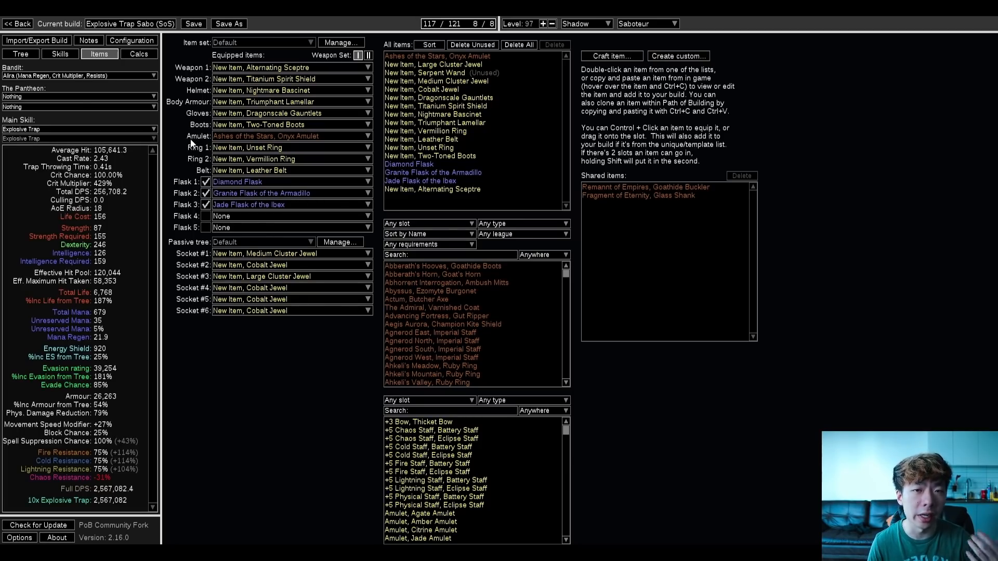
Bring up the Configuration settings with charges, enemy conditions and the custom +200% resistances modifier
{"action": "left_click", "coordinate": [131, 40]}
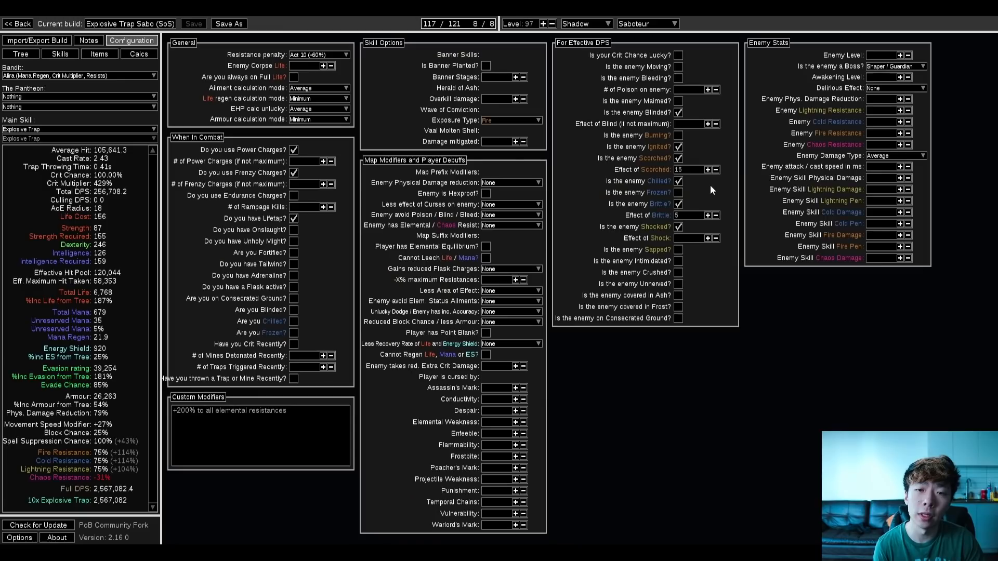
{"action": "mouse_move", "coordinate": [708, 196]}
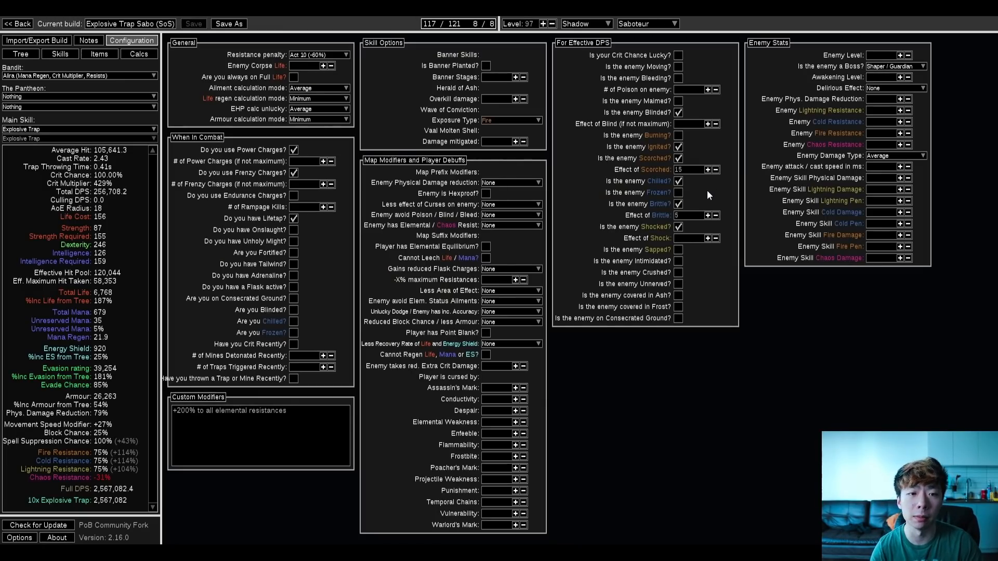
{"action": "mouse_move", "coordinate": [141, 166]}
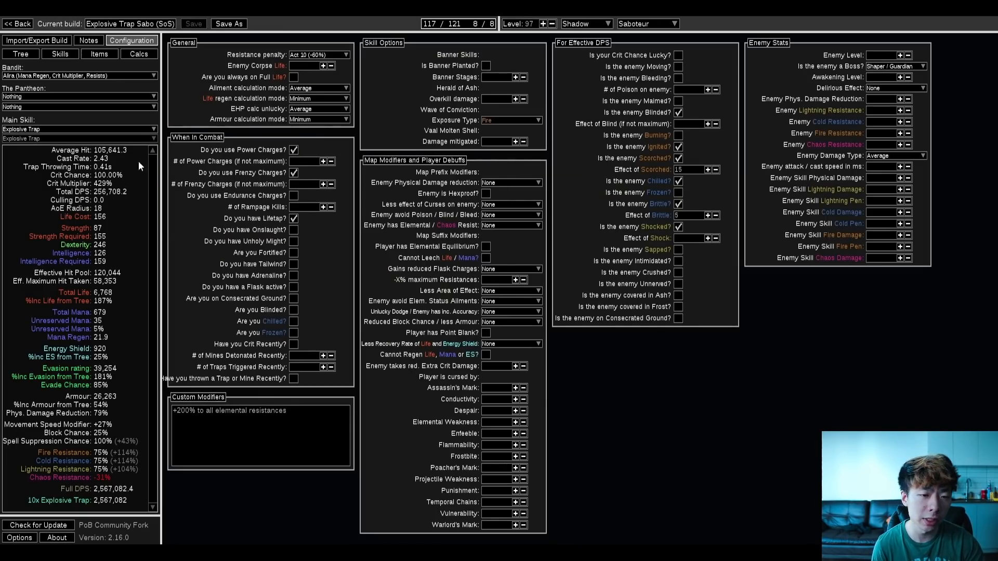
{"action": "mouse_move", "coordinate": [119, 166]}
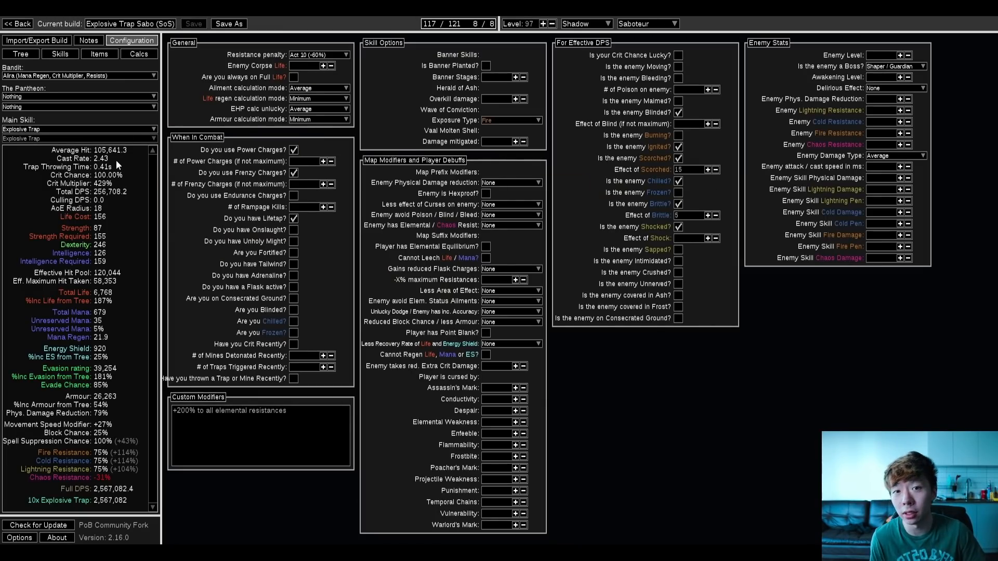
{"action": "mouse_move", "coordinate": [693, 214]}
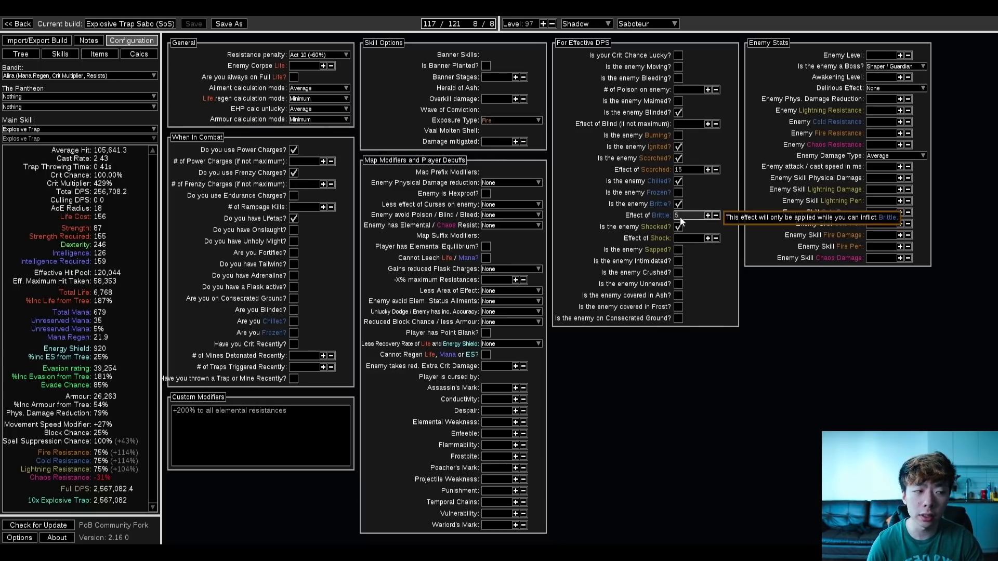
{"action": "mouse_move", "coordinate": [689, 220]}
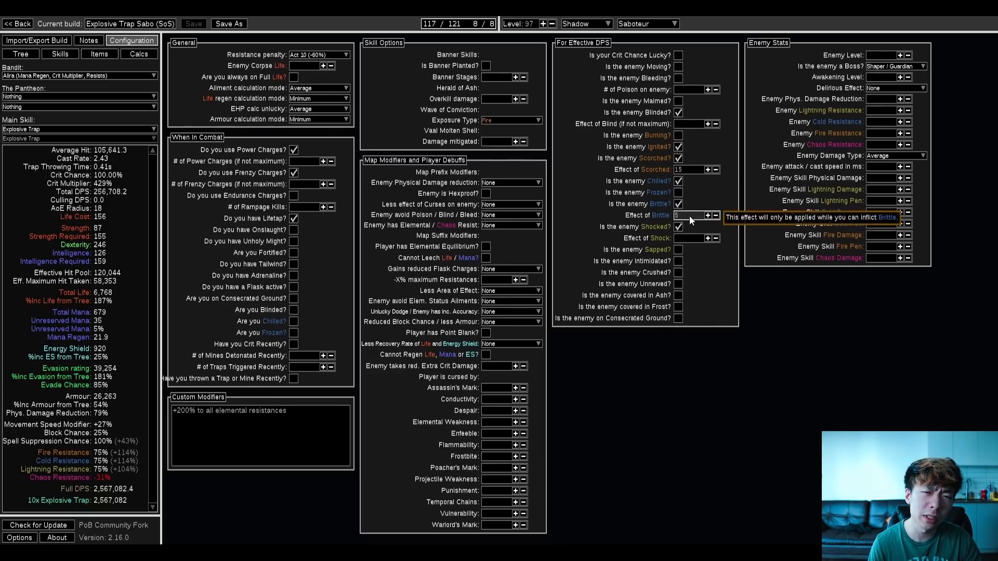
{"action": "mouse_move", "coordinate": [686, 221]}
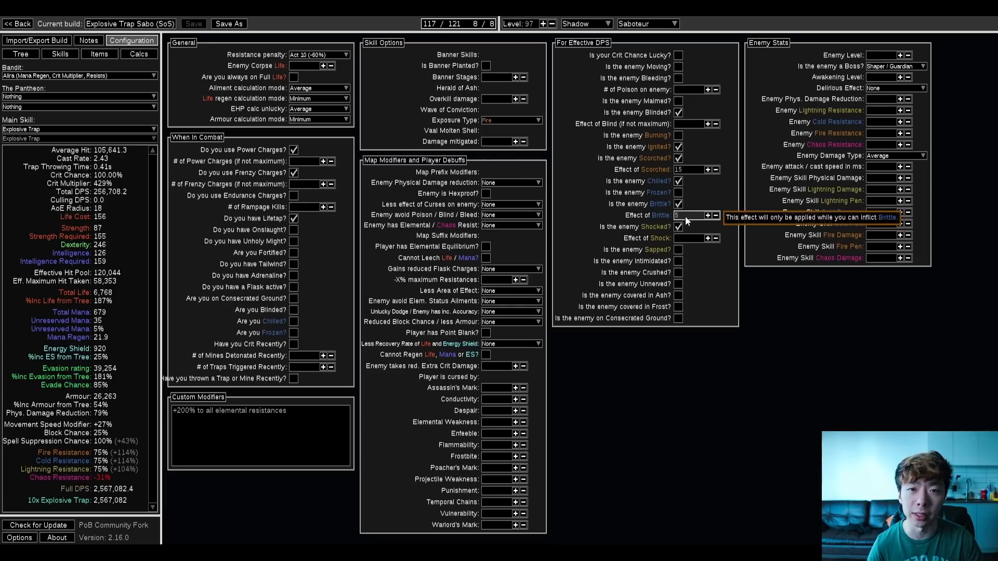
{"action": "mouse_move", "coordinate": [692, 194]}
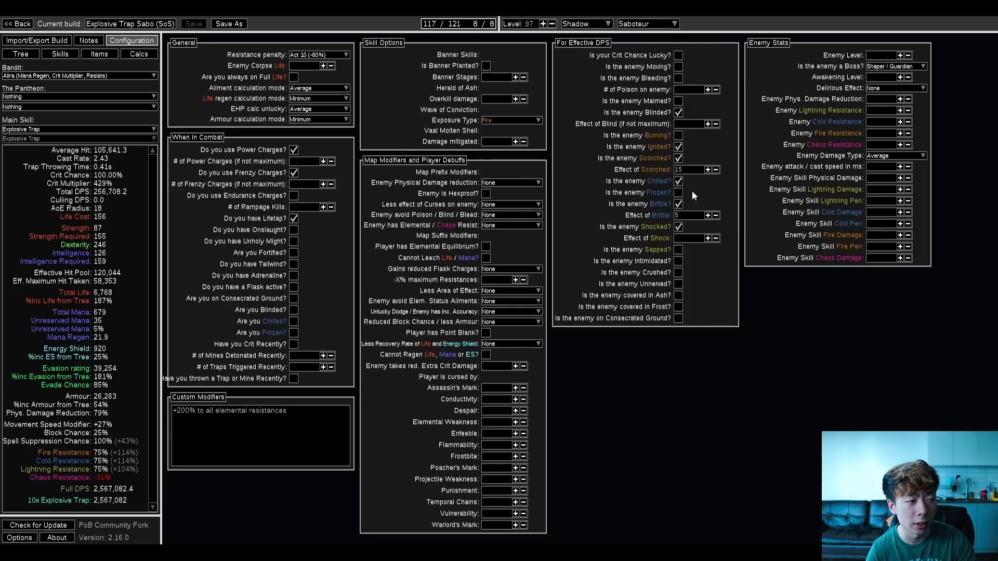
{"action": "mouse_move", "coordinate": [694, 239]}
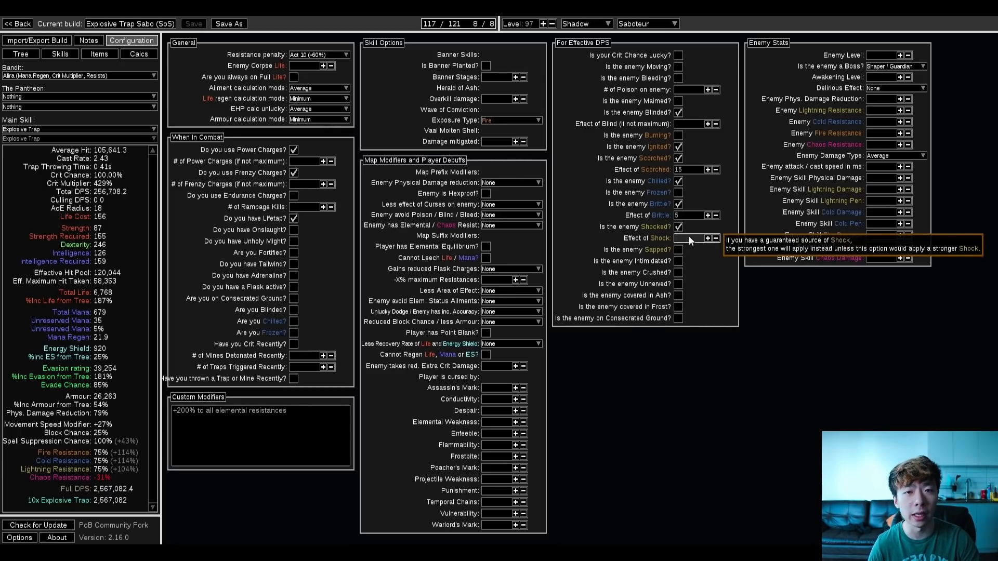
{"action": "mouse_move", "coordinate": [679, 248]}
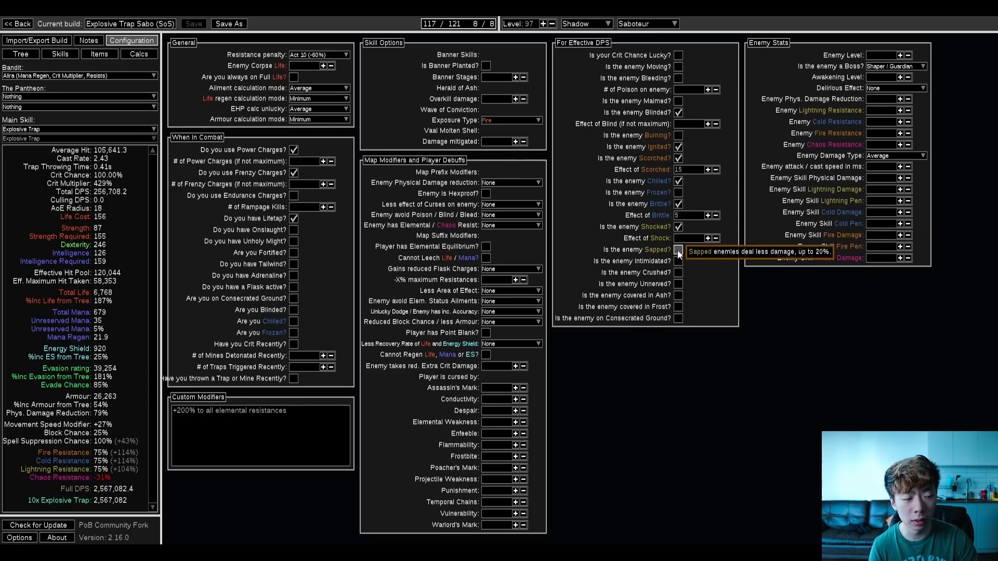